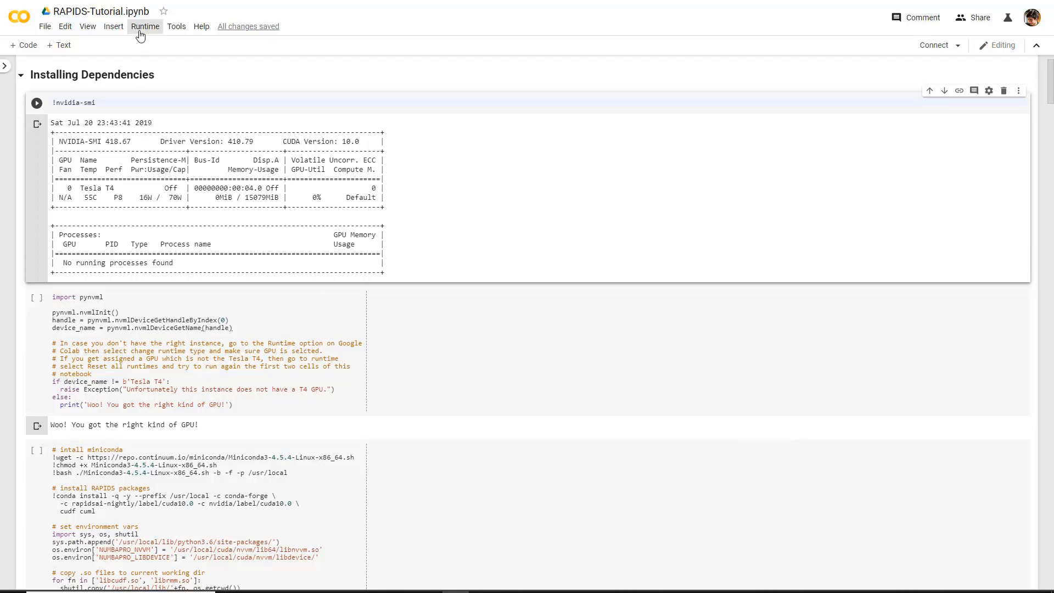
# Step: Check the notebook's hardware accelerator in Runtime settings and close without changes
pyautogui.click(144, 26)
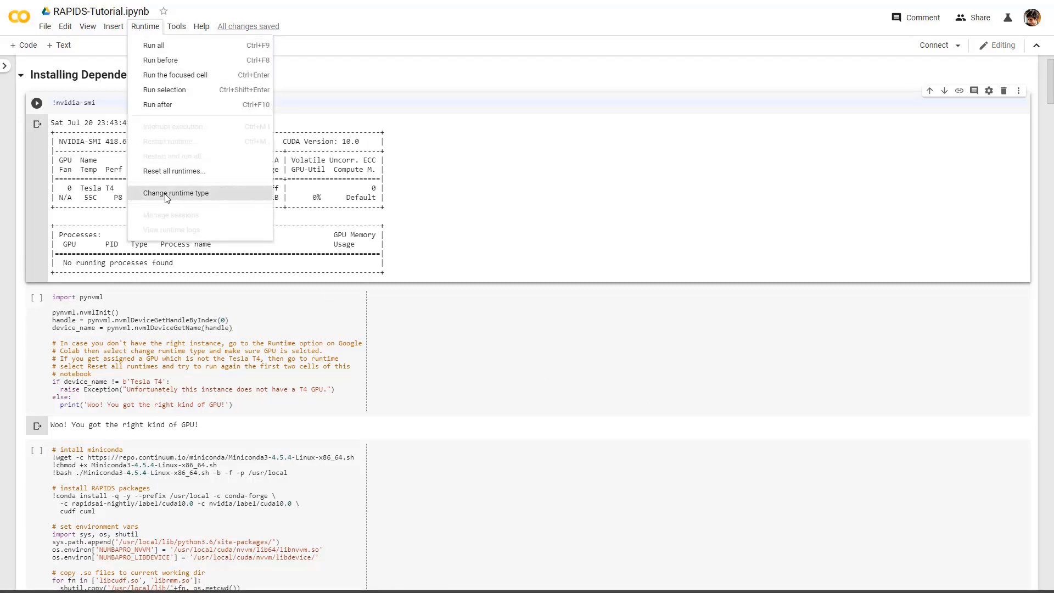
pyautogui.click(176, 193)
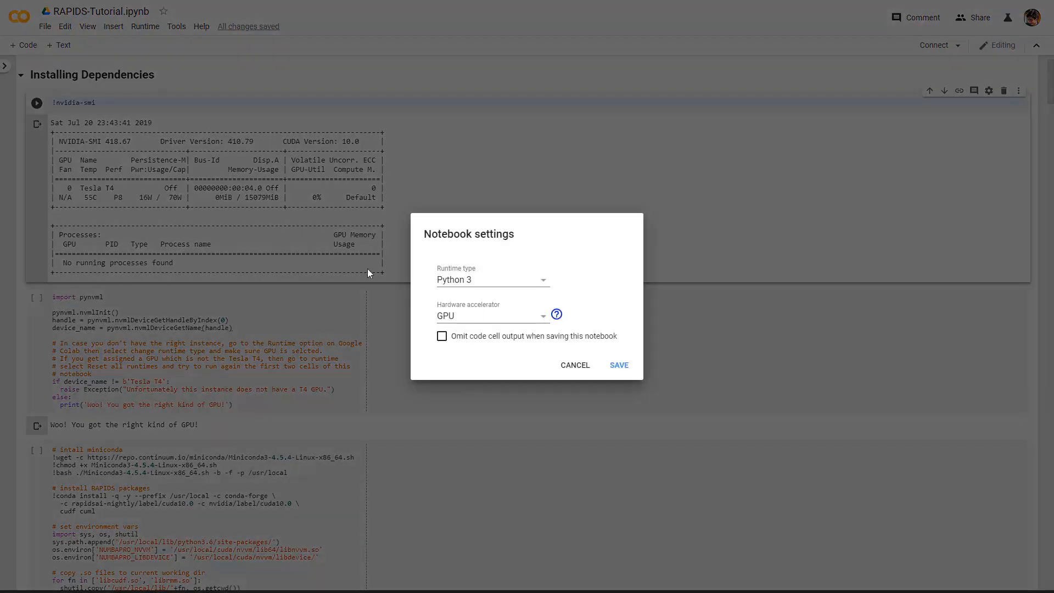
pyautogui.click(490, 315)
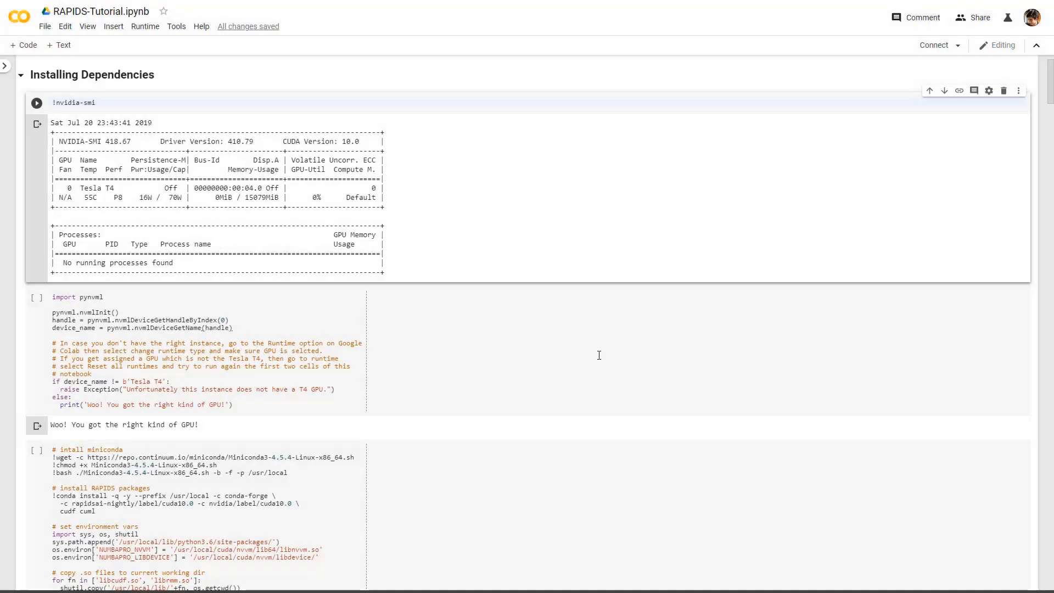
pyautogui.moveTo(238, 343)
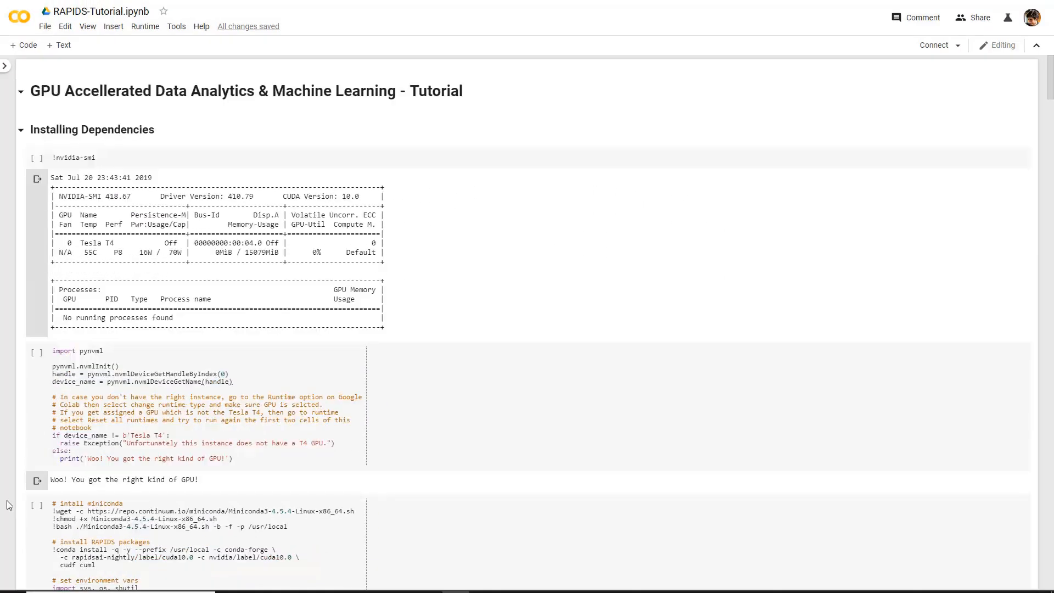
# Step: Scroll past the Miniconda install output to Example 1's diabetes data preview
pyautogui.scroll(-3)
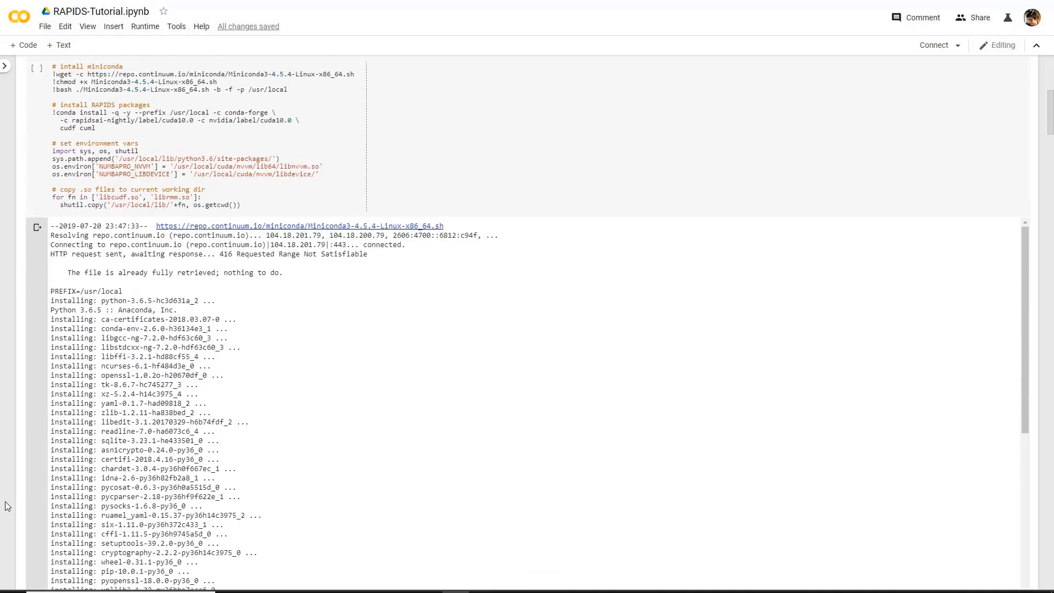
pyautogui.scroll(-3)
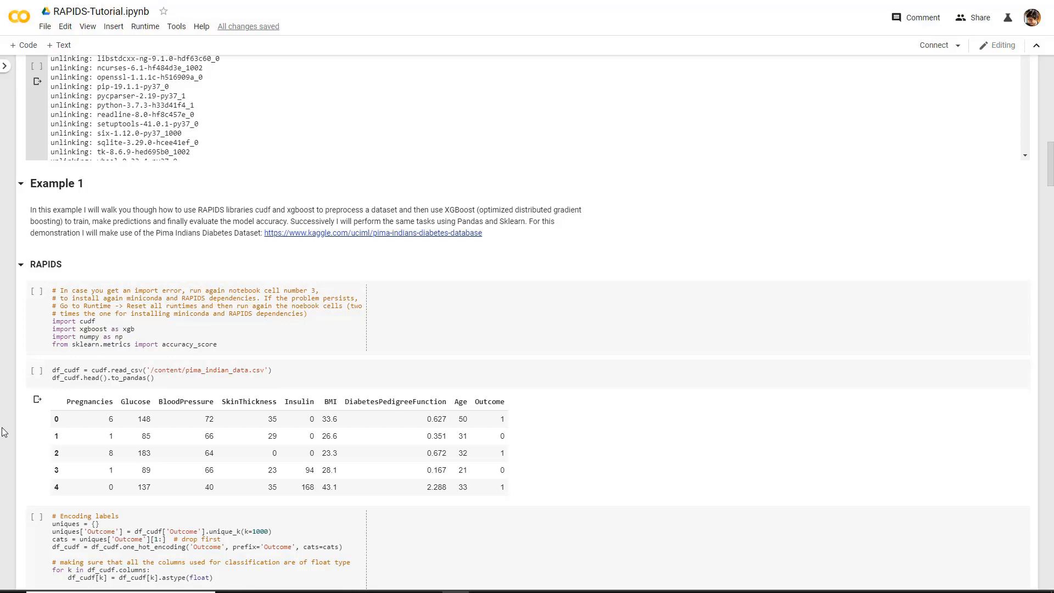
# Step: Scroll through RAPIDS XGBoost feature importance and 75.97% accuracy down to the Sklearn train/test split
pyautogui.scroll(-3)
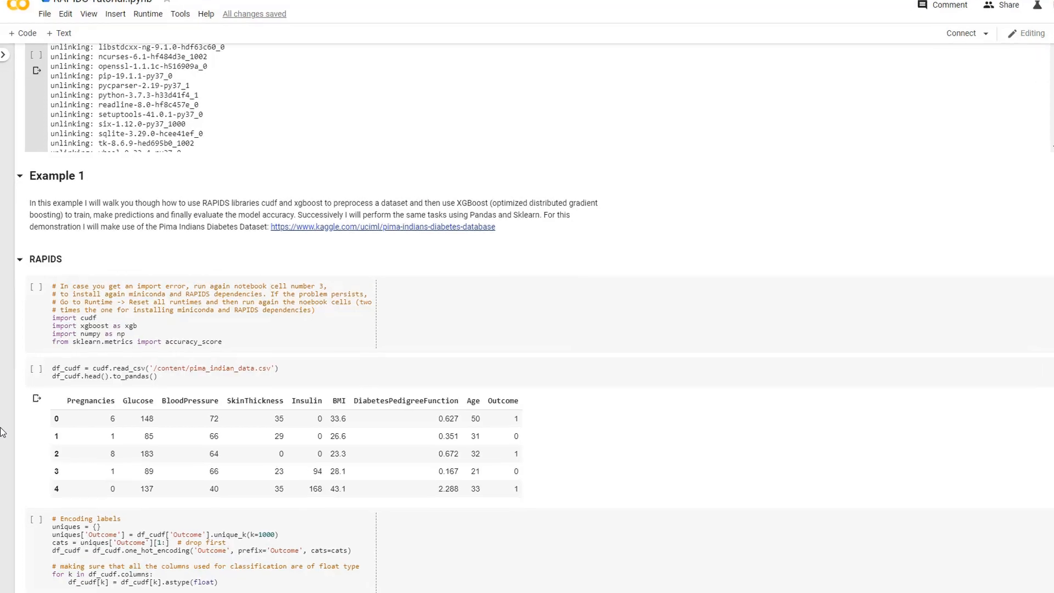
pyautogui.scroll(-3)
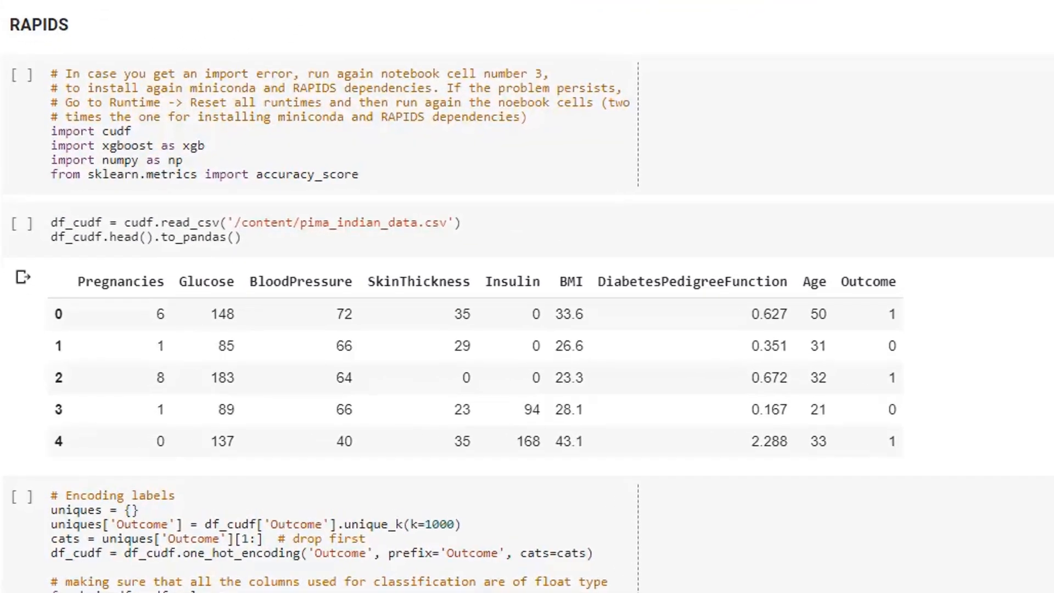
pyautogui.scroll(-3)
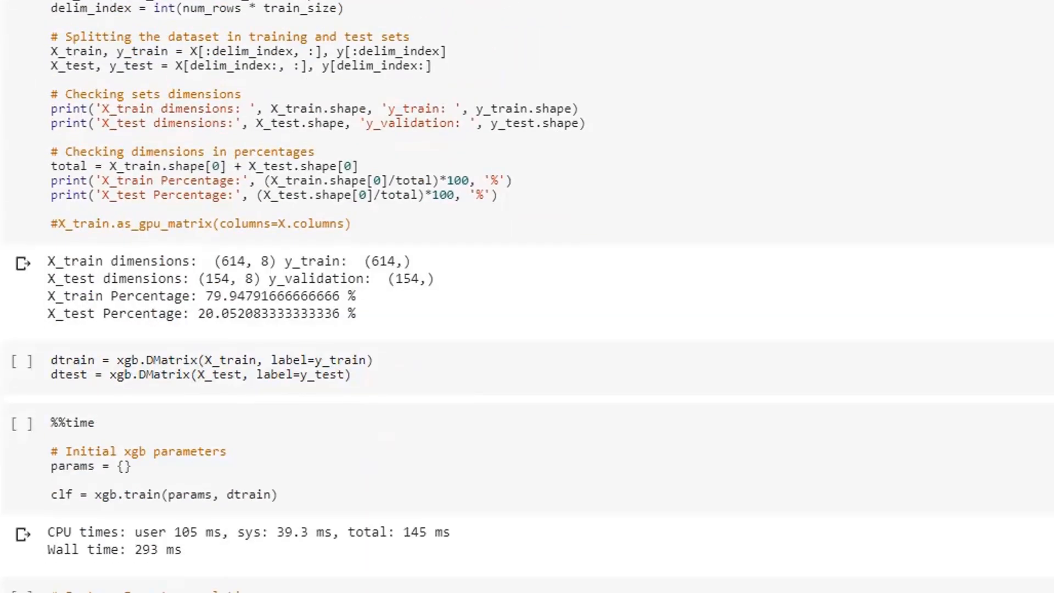
pyautogui.scroll(-3)
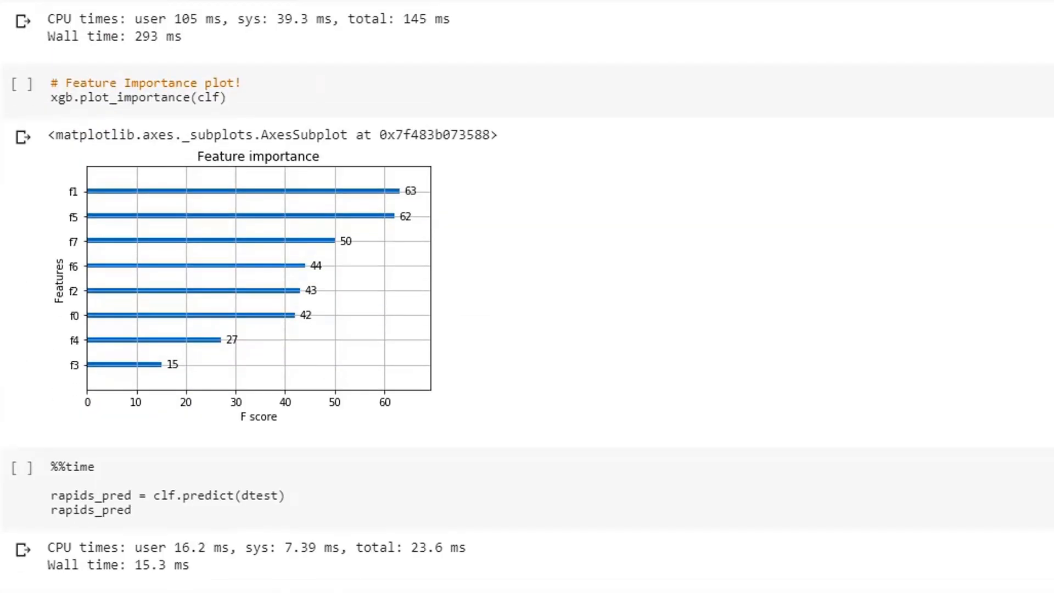
pyautogui.scroll(-3)
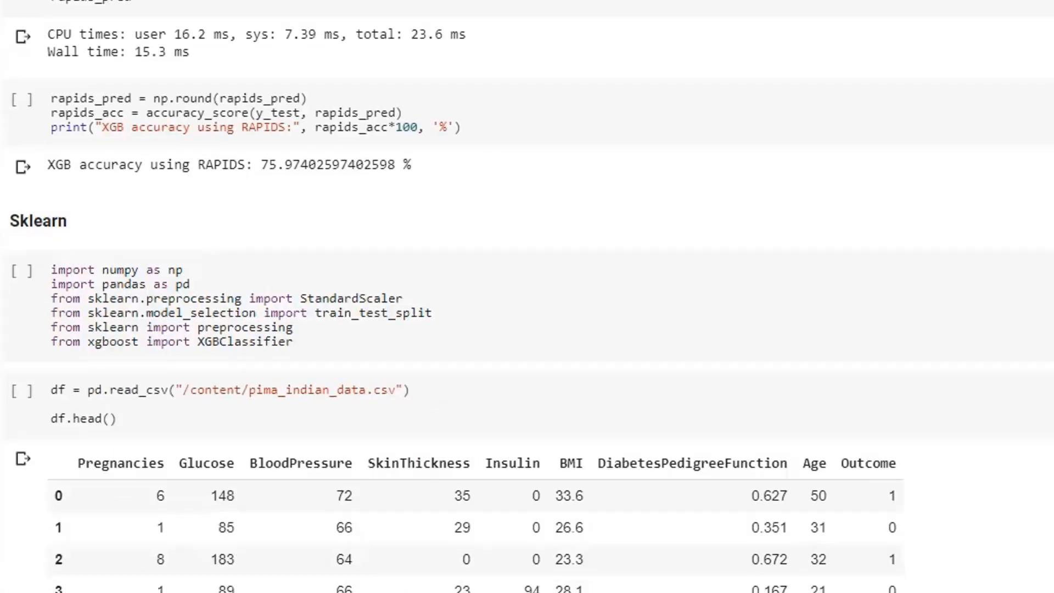
pyautogui.scroll(-3)
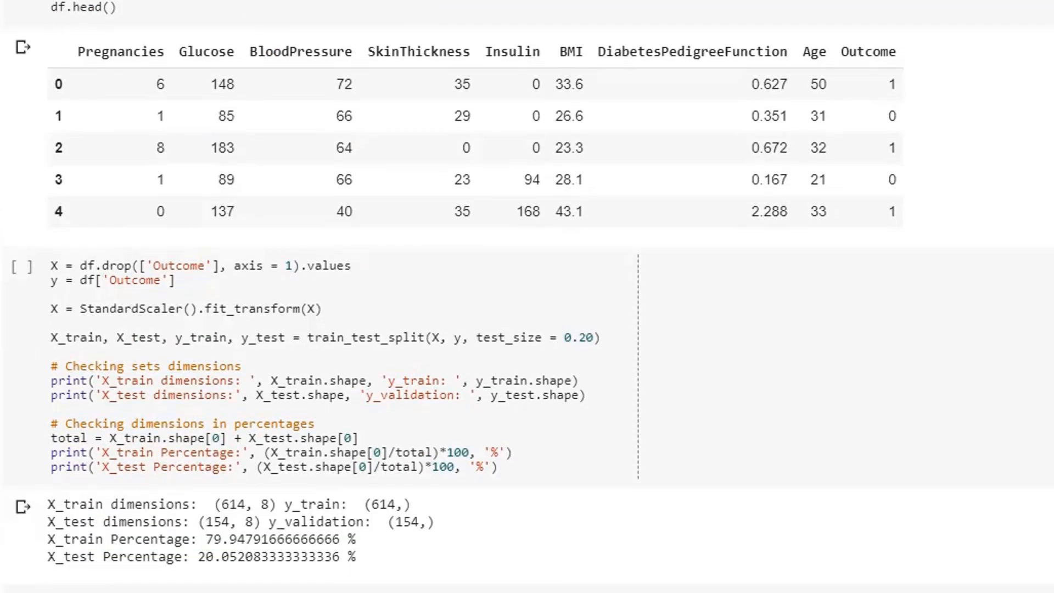
pyautogui.scroll(-3)
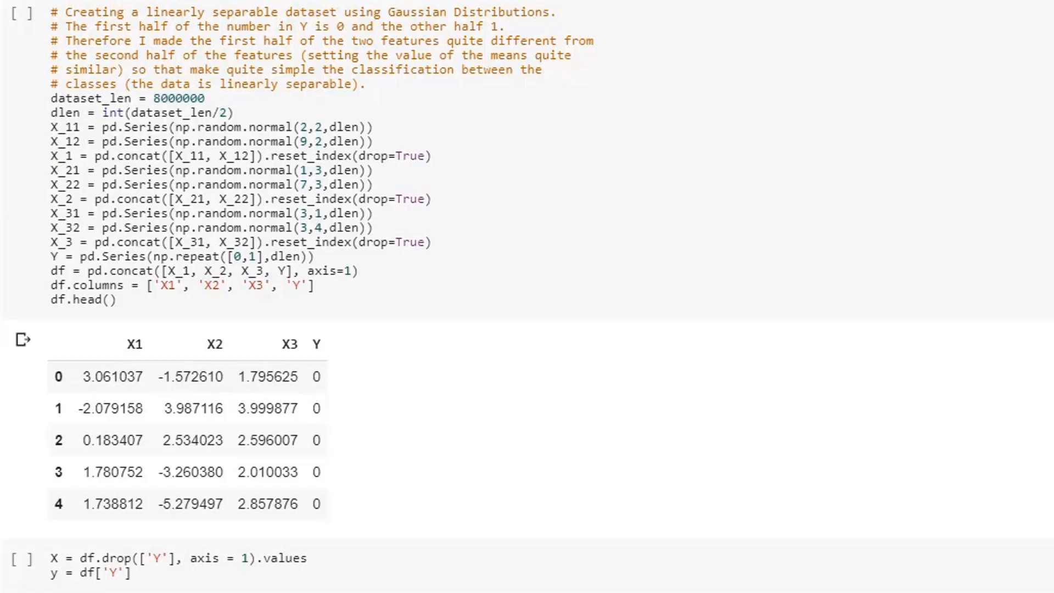
# Step: Scroll the synthetic dataset runs: RAPIDS 1min 54s vs Sklearn 11min 2s, both 98% accuracy
pyautogui.scroll(-3)
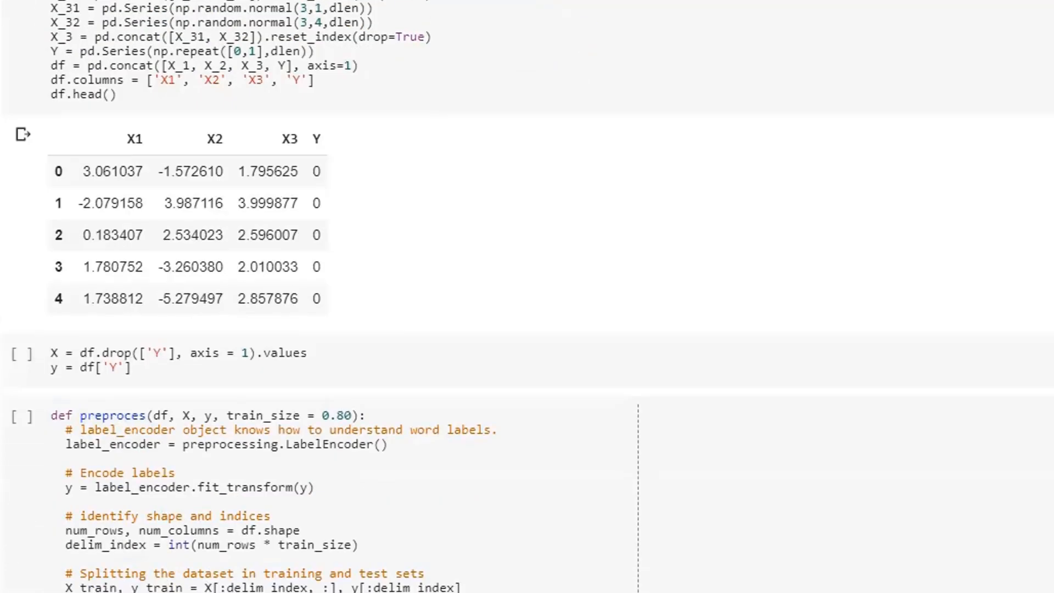
pyautogui.scroll(-3)
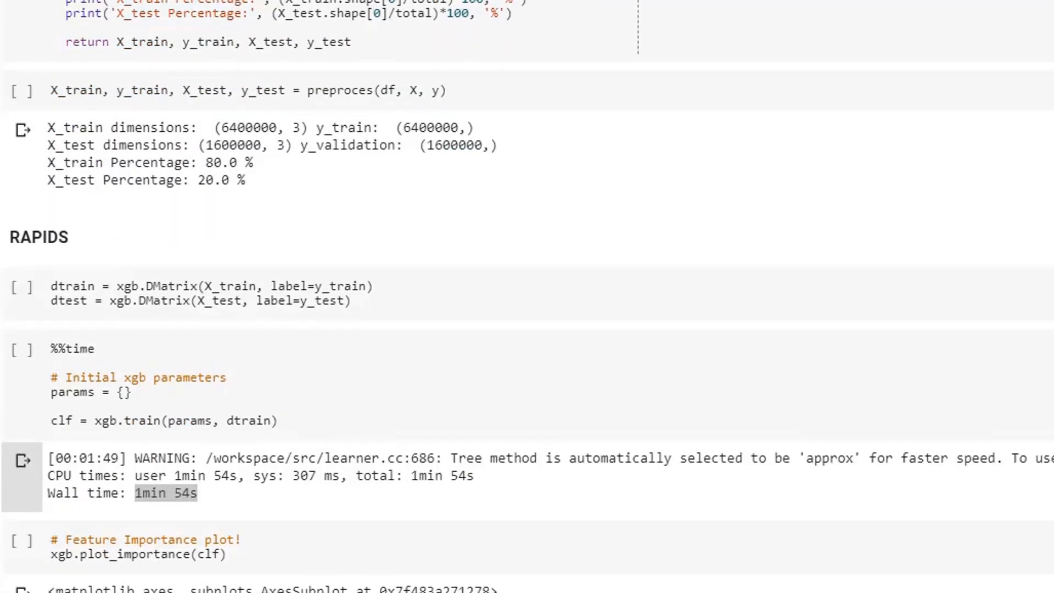
pyautogui.moveTo(185, 500)
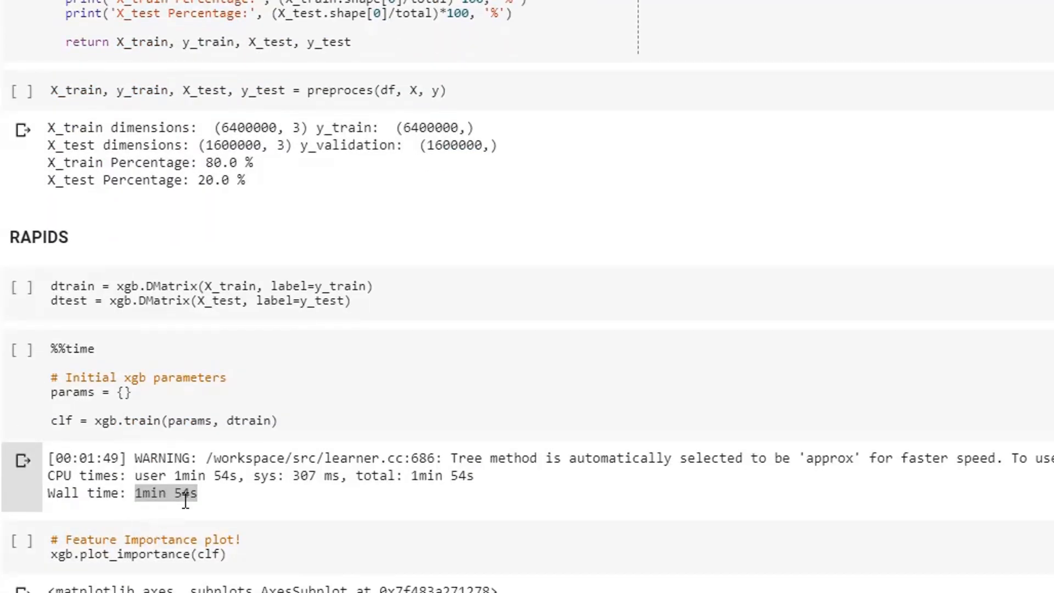
pyautogui.scroll(-3)
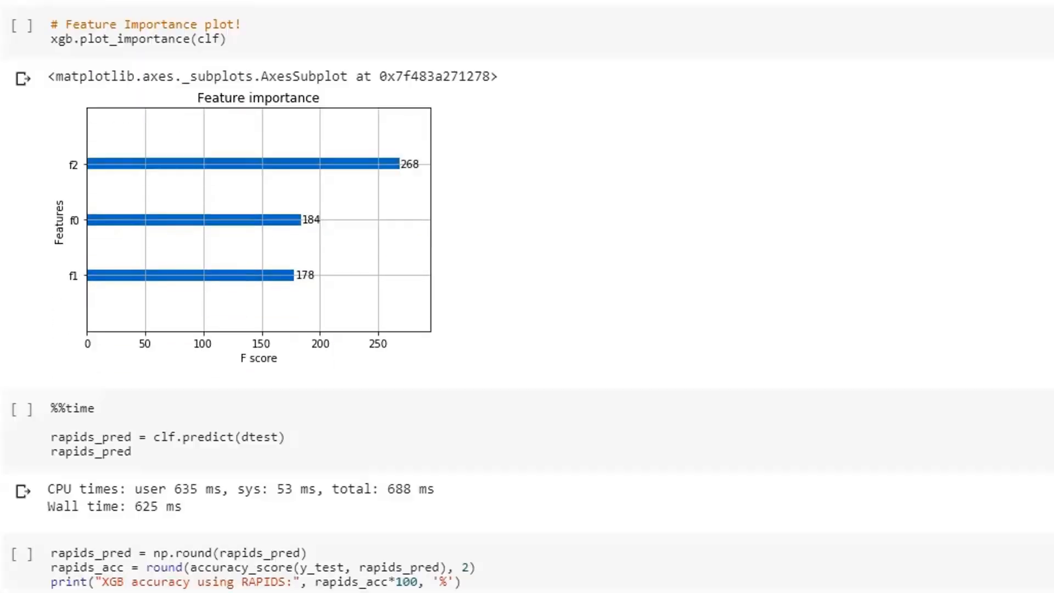
pyautogui.scroll(-3)
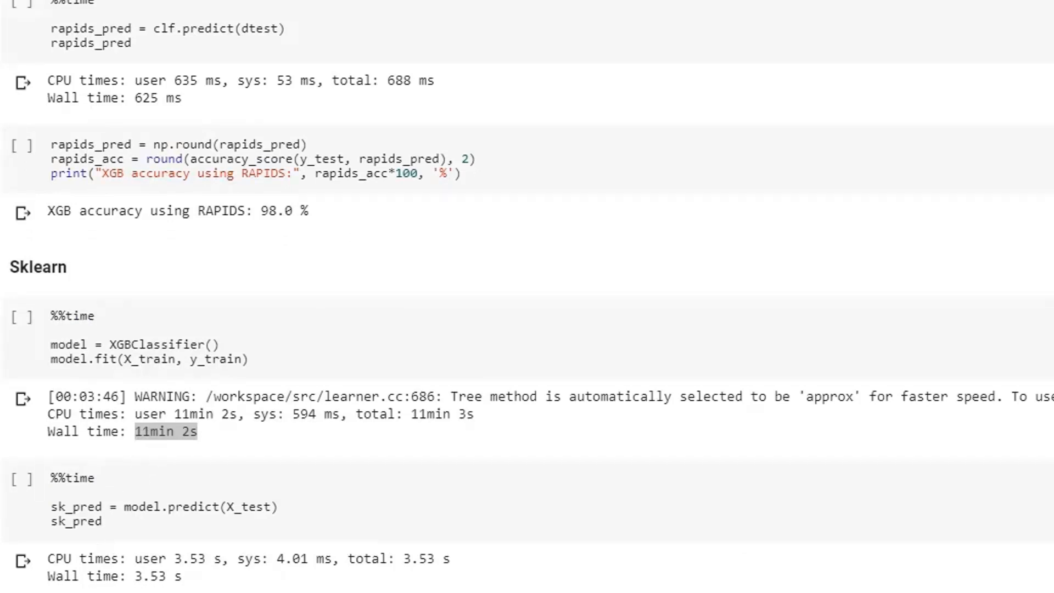
pyautogui.scroll(-3)
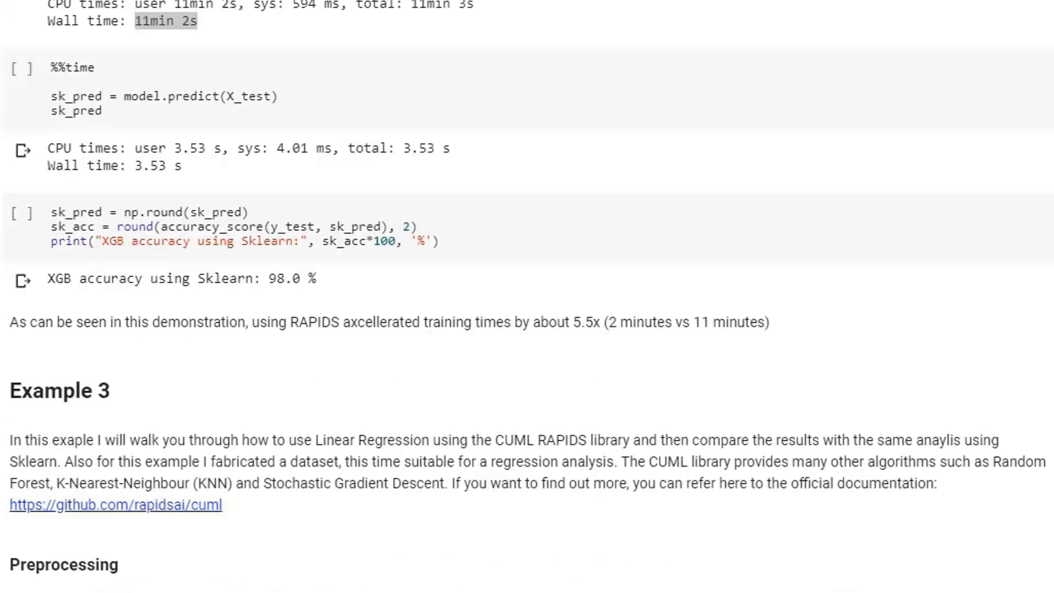
pyautogui.scroll(-3)
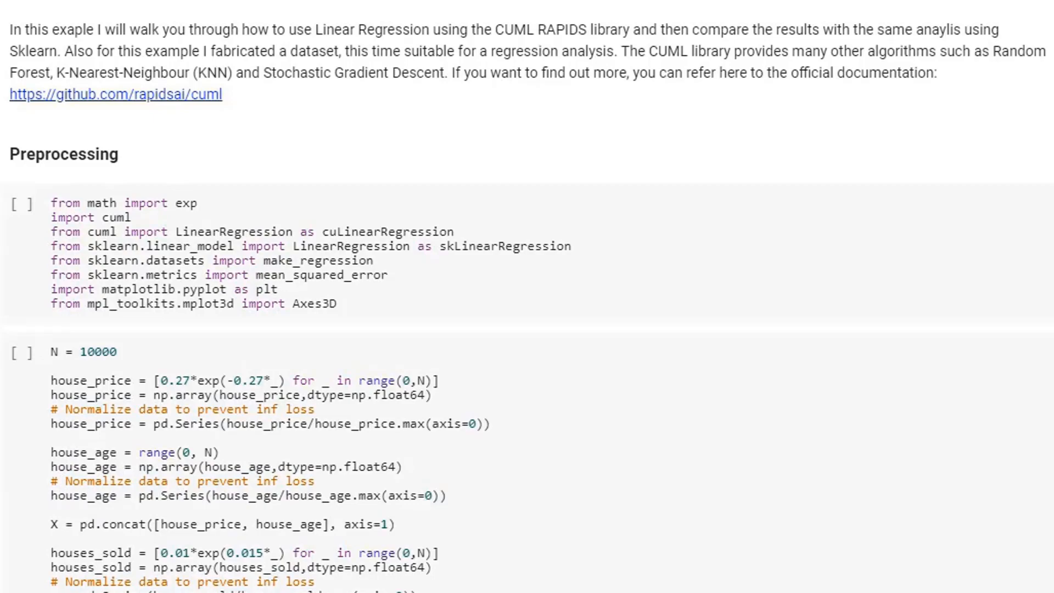
pyautogui.scroll(-3)
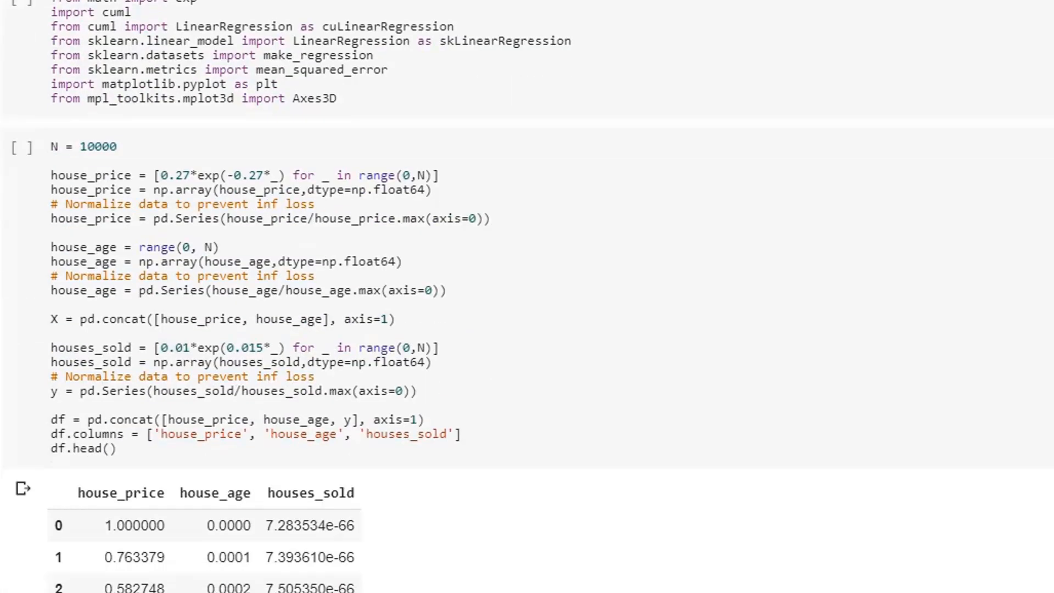
pyautogui.scroll(-3)
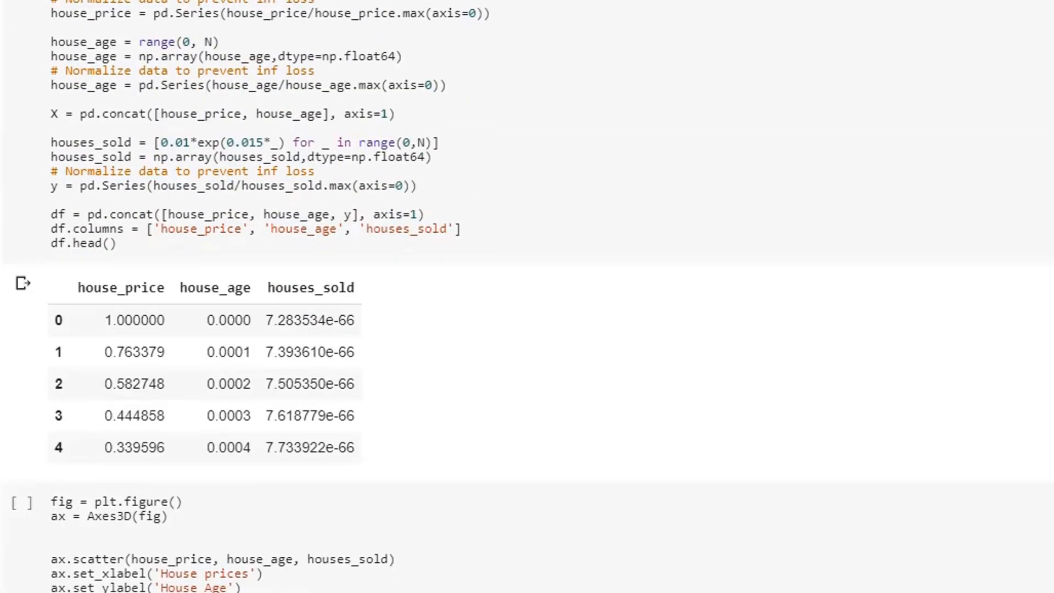
pyautogui.scroll(-3)
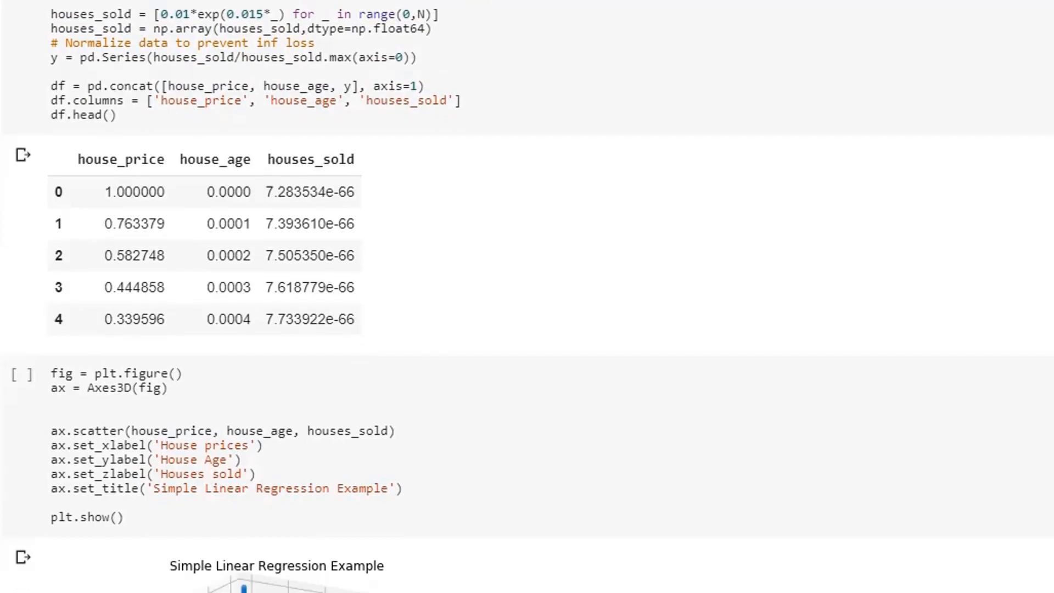
pyautogui.scroll(-3)
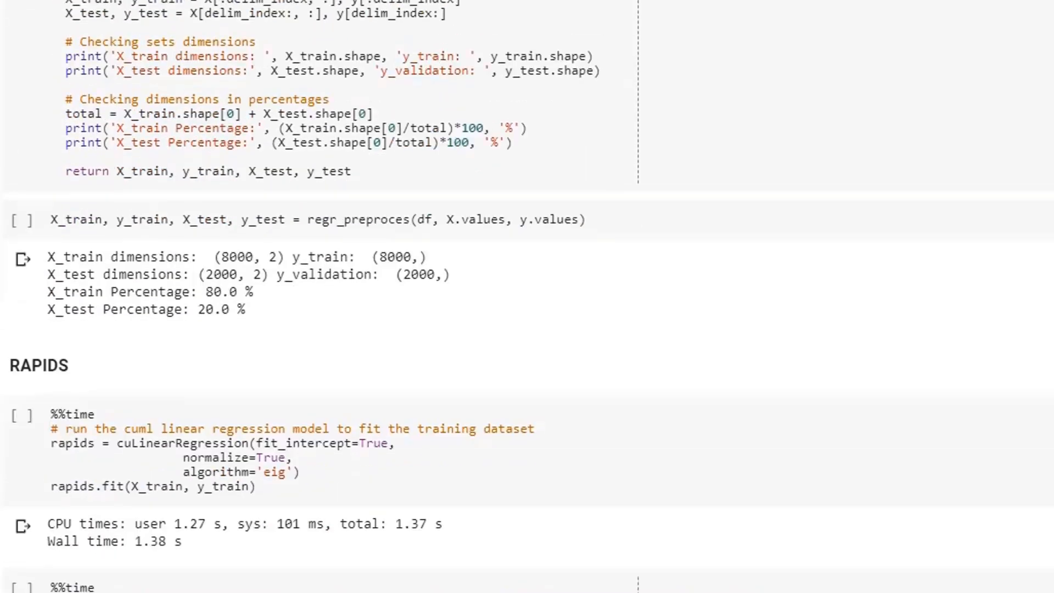
# Step: Scroll toward Examples 5 and 6 at the end of the RAPIDS notebook
pyautogui.scroll(-3)
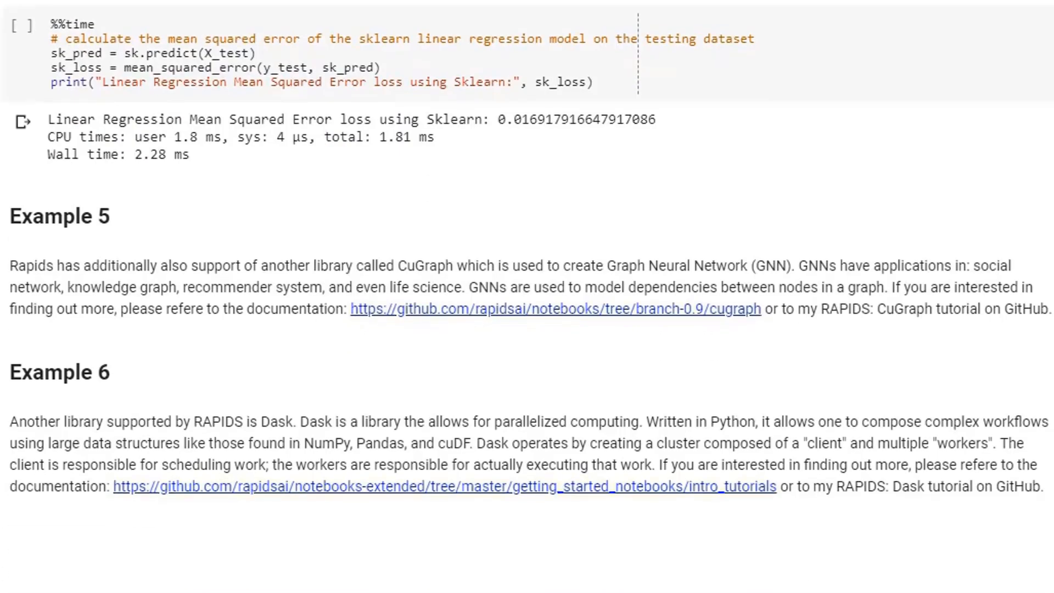
pyautogui.scroll(-3)
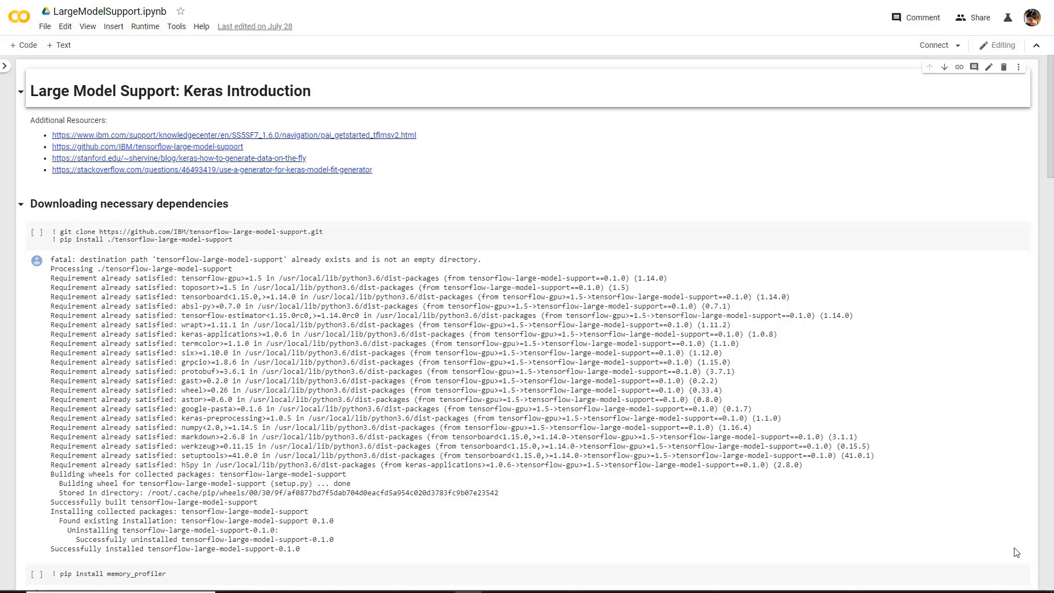
pyautogui.moveTo(872, 513)
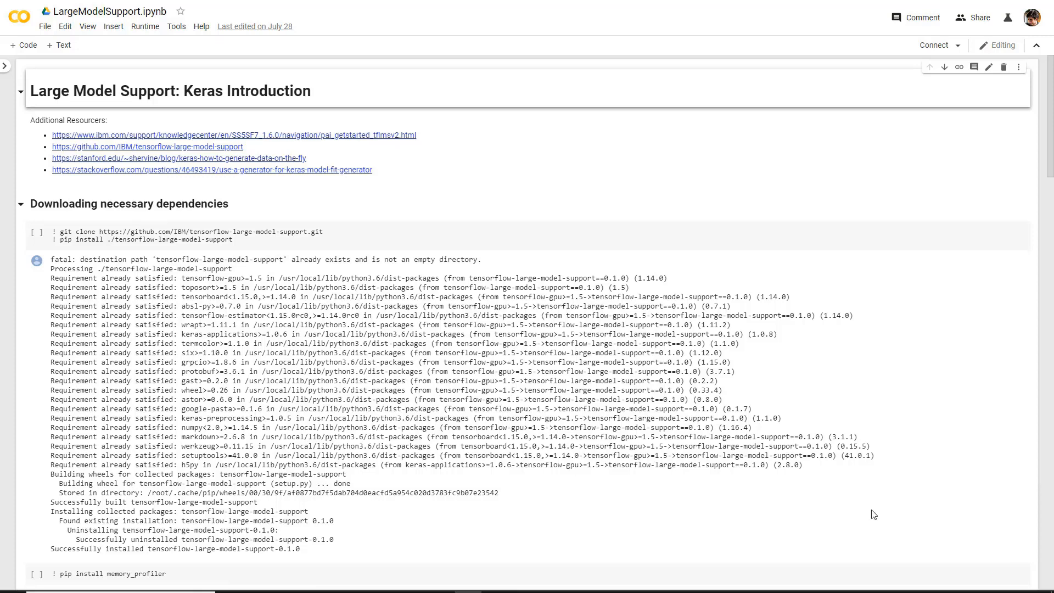
pyautogui.scroll(-3)
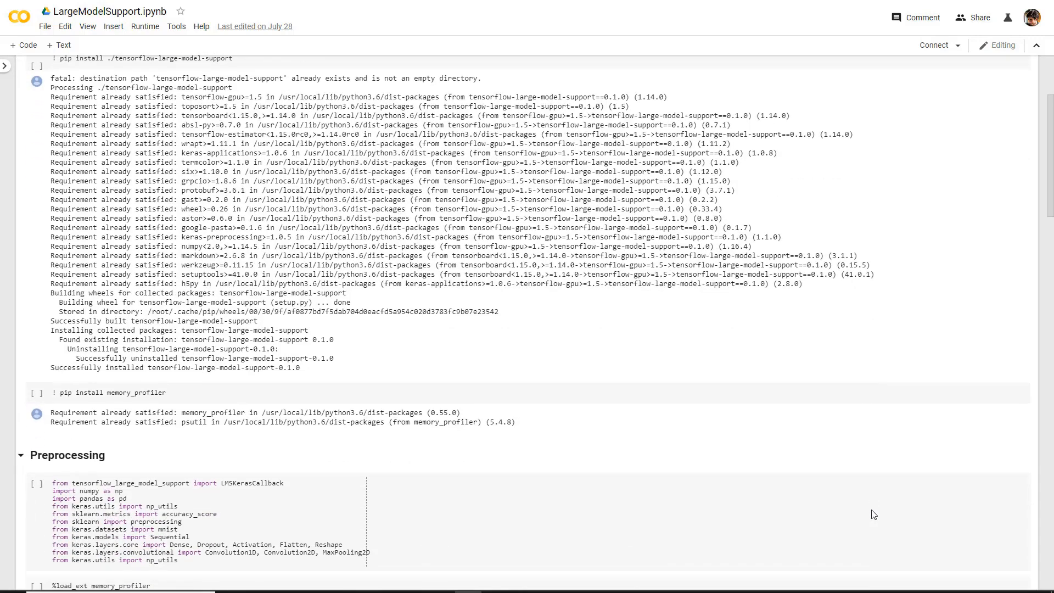
pyautogui.scroll(-3)
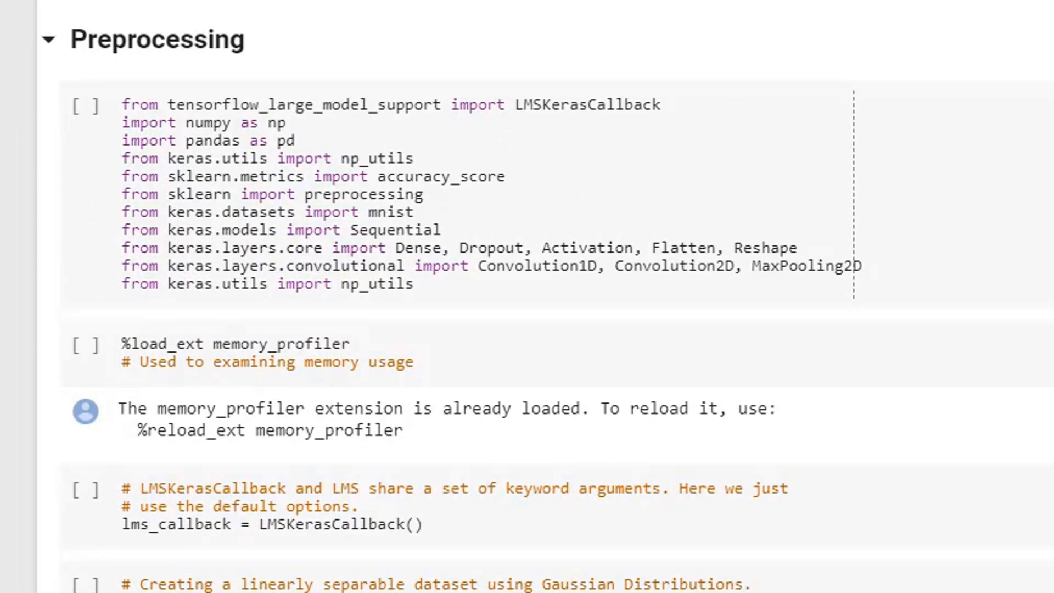
pyautogui.scroll(-3)
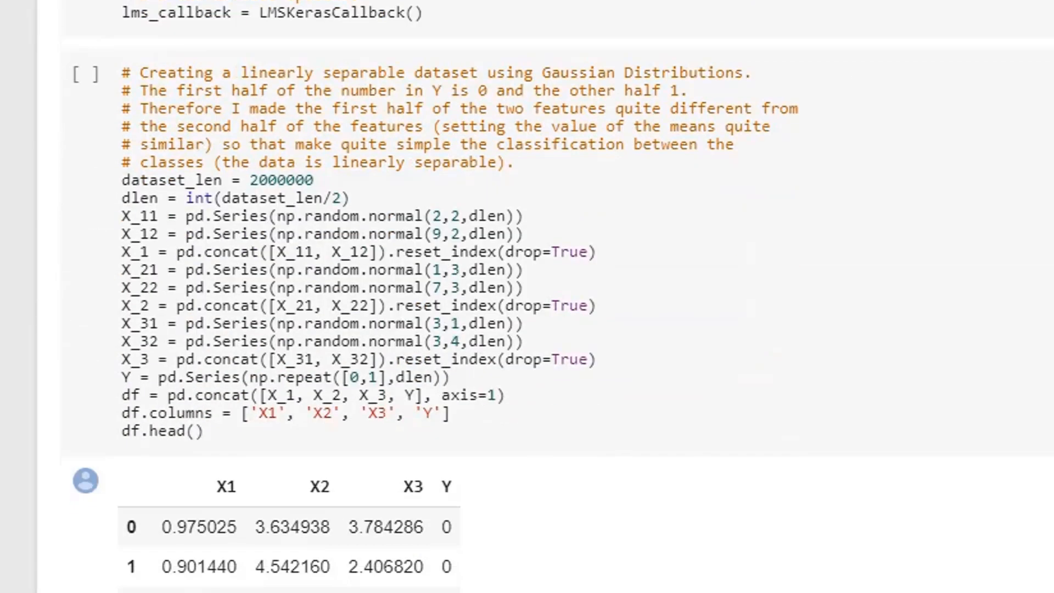
pyautogui.scroll(-3)
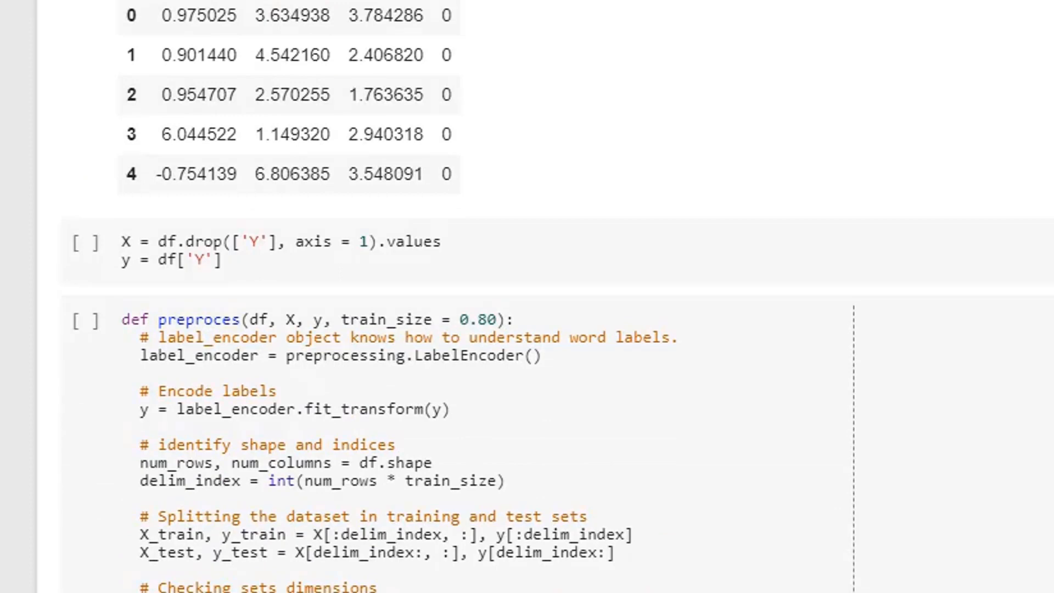
pyautogui.scroll(-3)
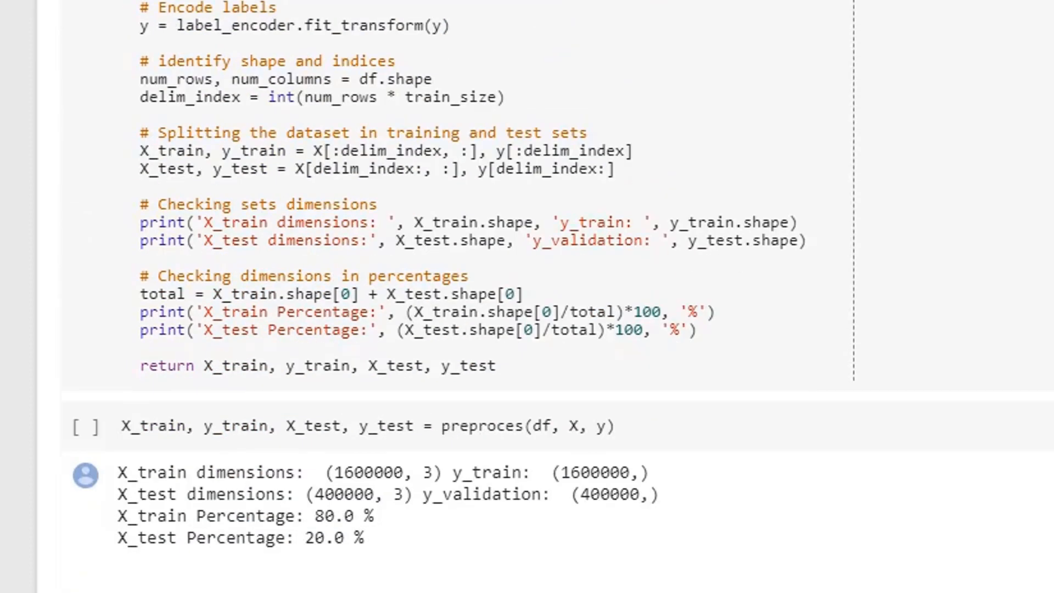
pyautogui.scroll(-3)
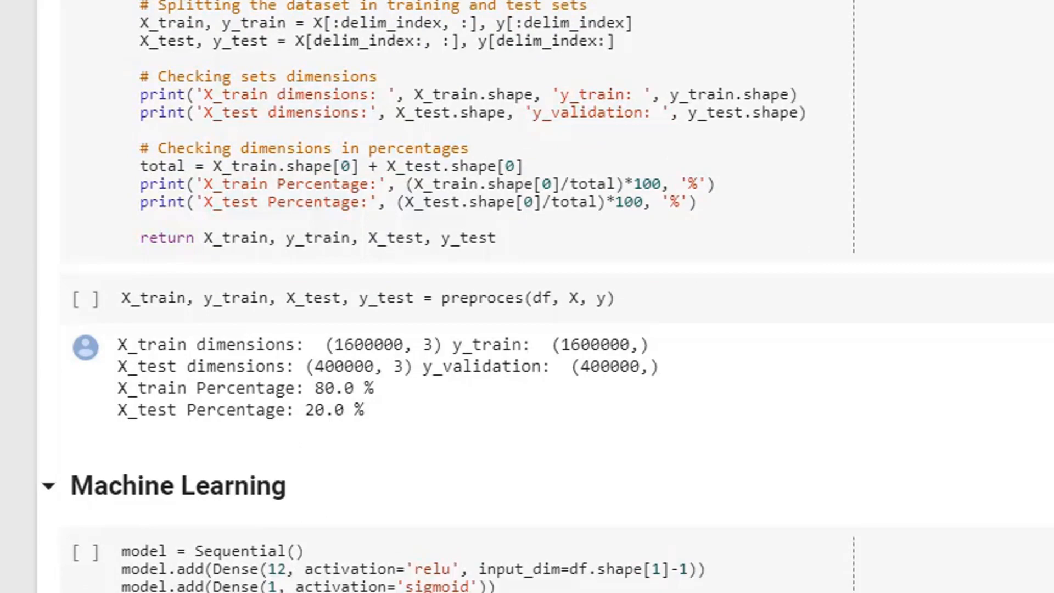
pyautogui.scroll(-3)
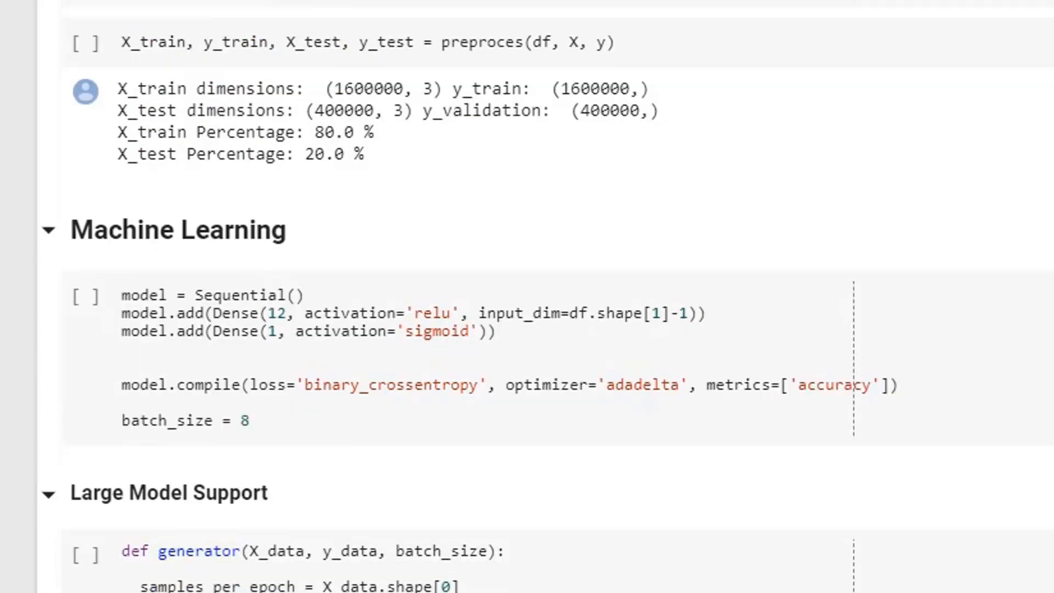
pyautogui.scroll(-3)
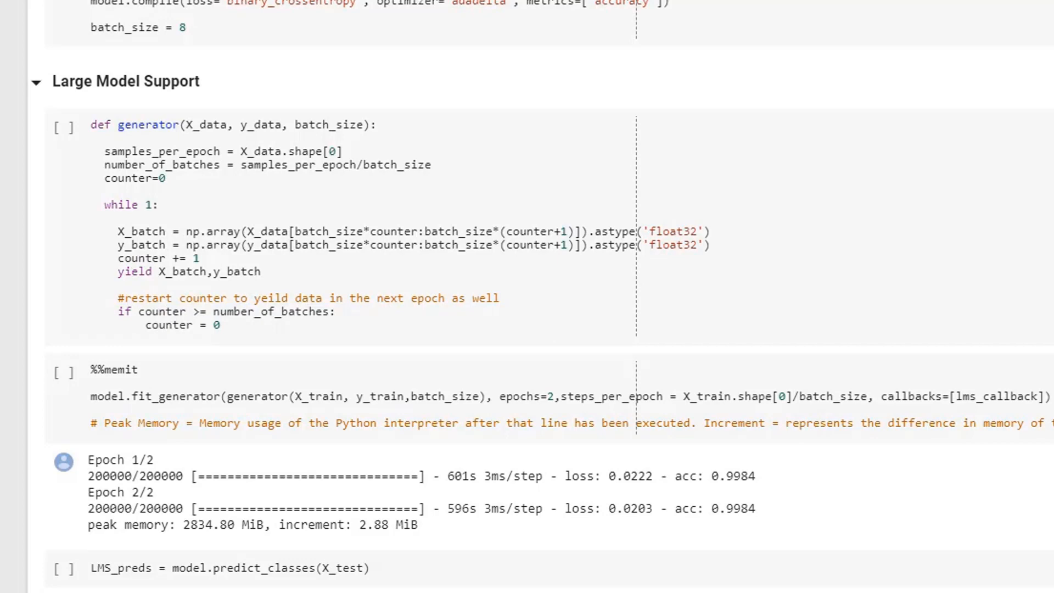
pyautogui.scroll(-3)
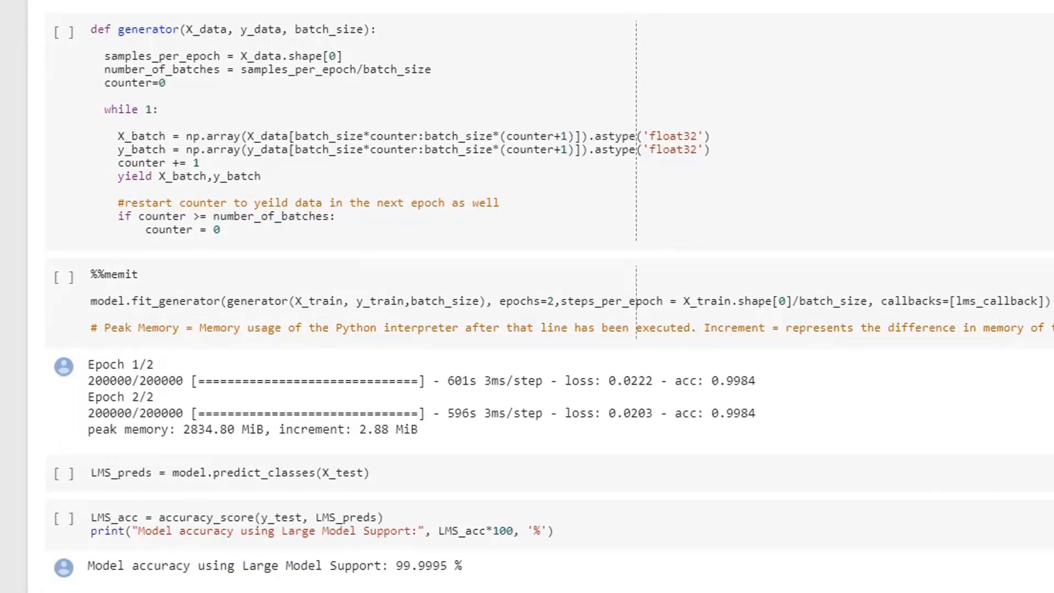
pyautogui.scroll(-3)
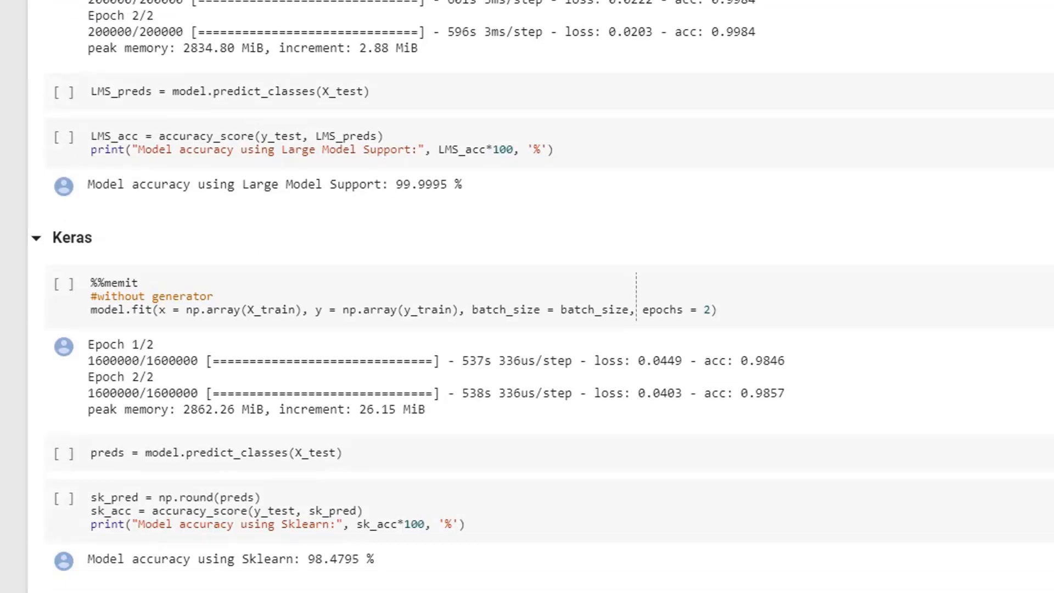